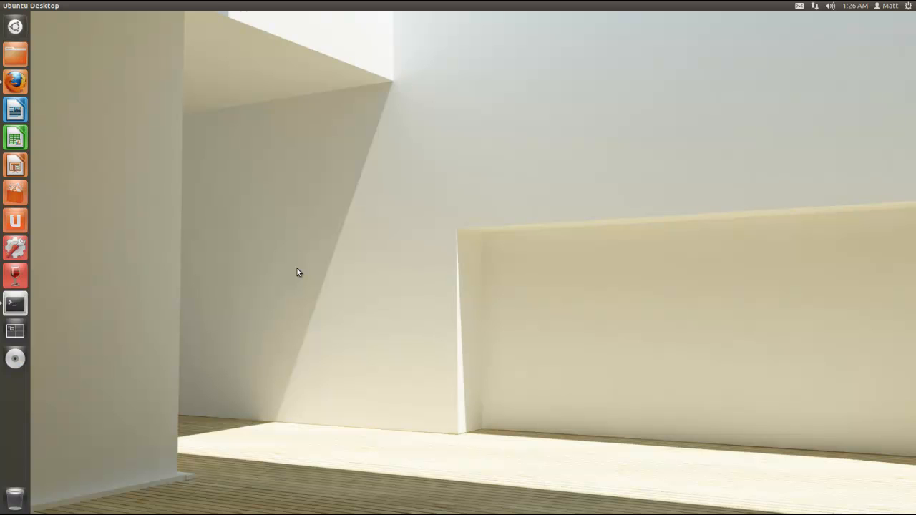
mouse_move(251, 302)
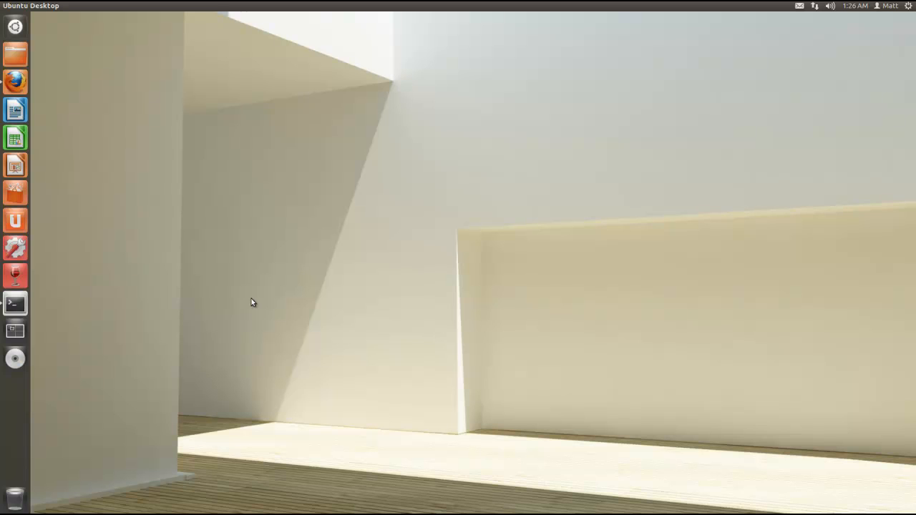
mouse_move(10, 35)
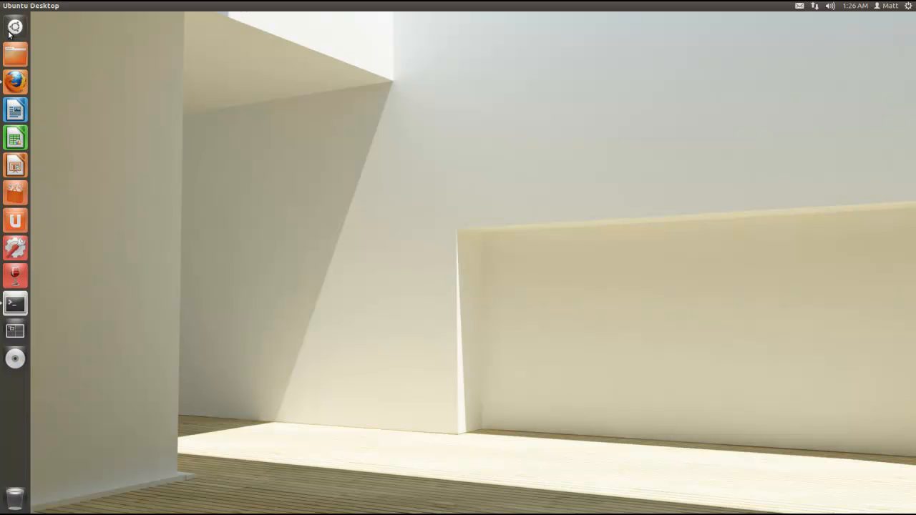
- Search the Dash for 'term' and launch the Terminal application
left_click(14, 27)
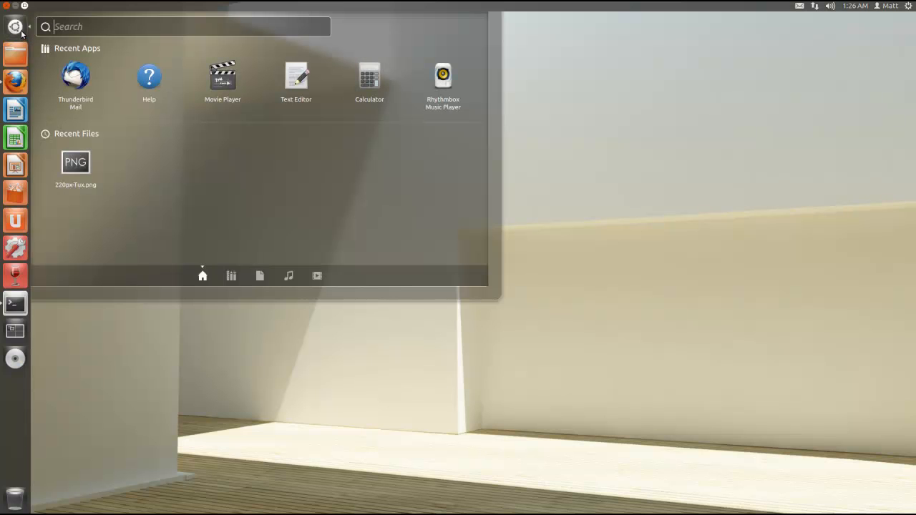
mouse_move(133, 49)
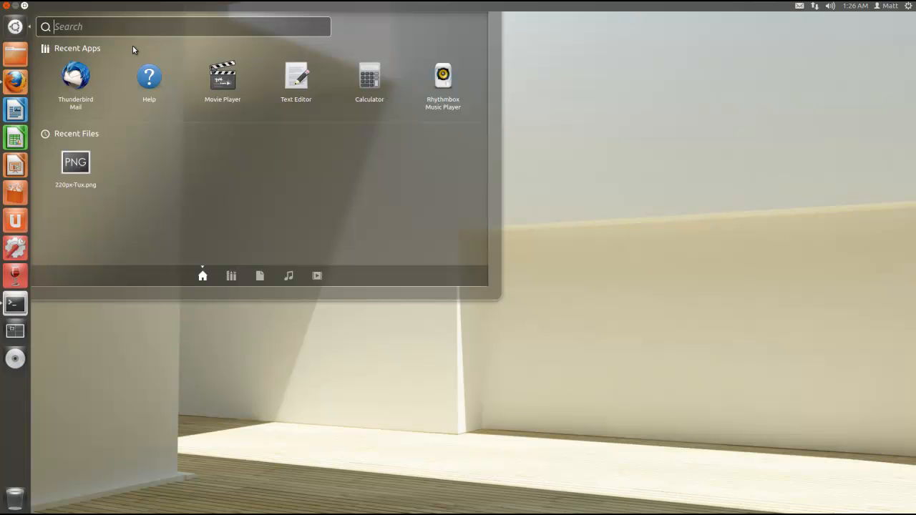
type("term")
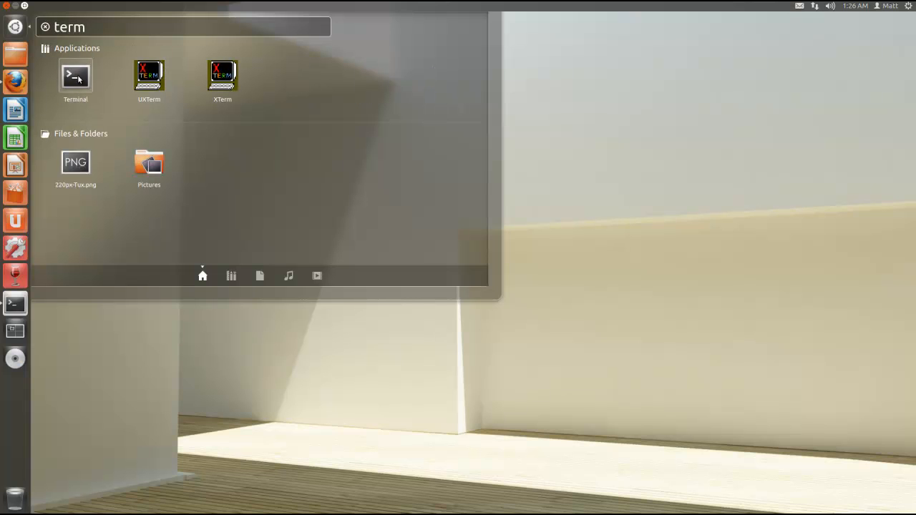
left_click(76, 75)
type("vim")
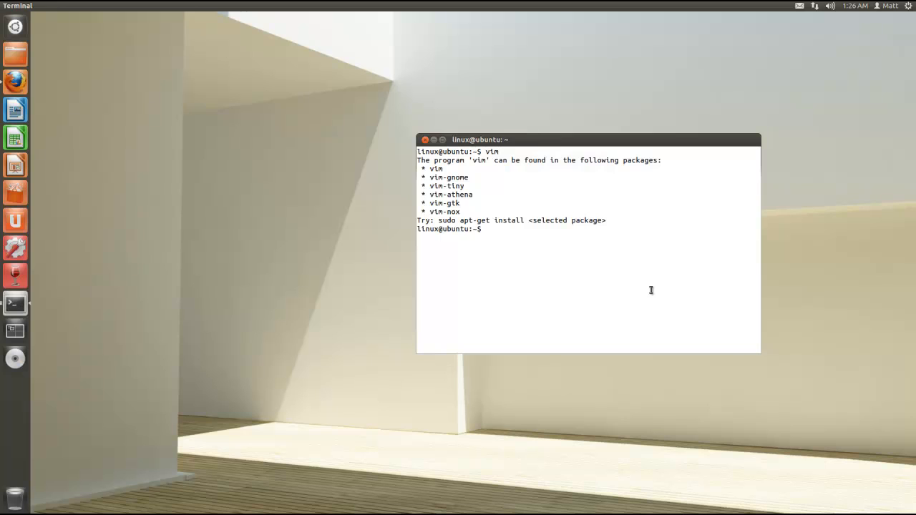
- Install Vim with 'sudo apt-get install vim'
type("sudo apt")
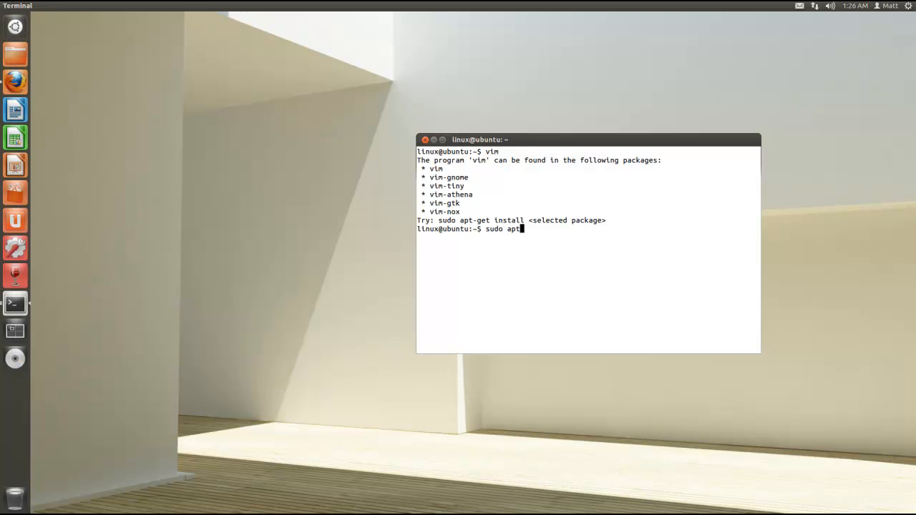
type("-get install")
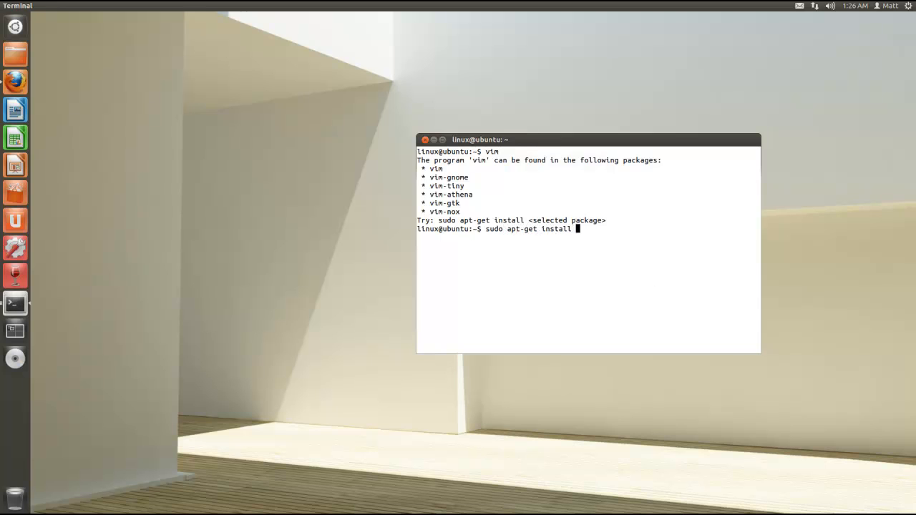
type("vim")
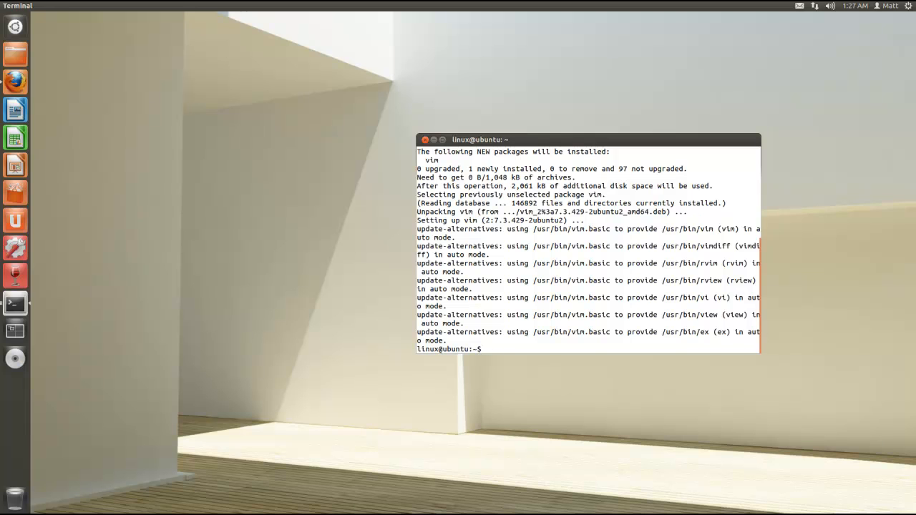
- Run 'vim program.c' to open the C skeleton file
type("vim")
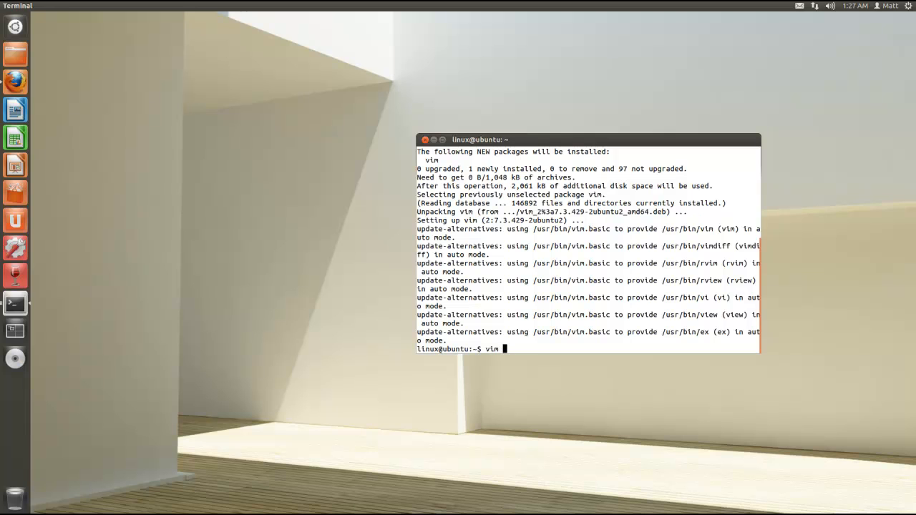
type("program")
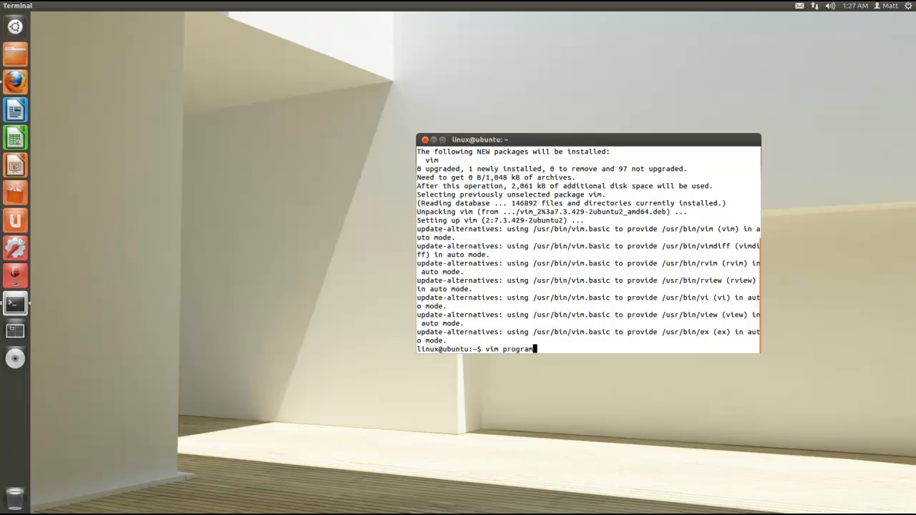
type(".c")
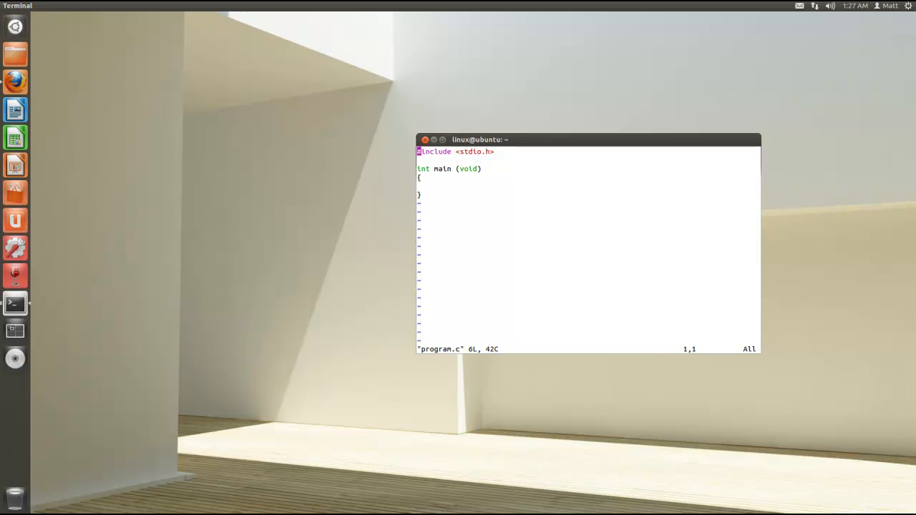
- Insert printf("Hello"); on the empty line inside main's braces
key("Down")
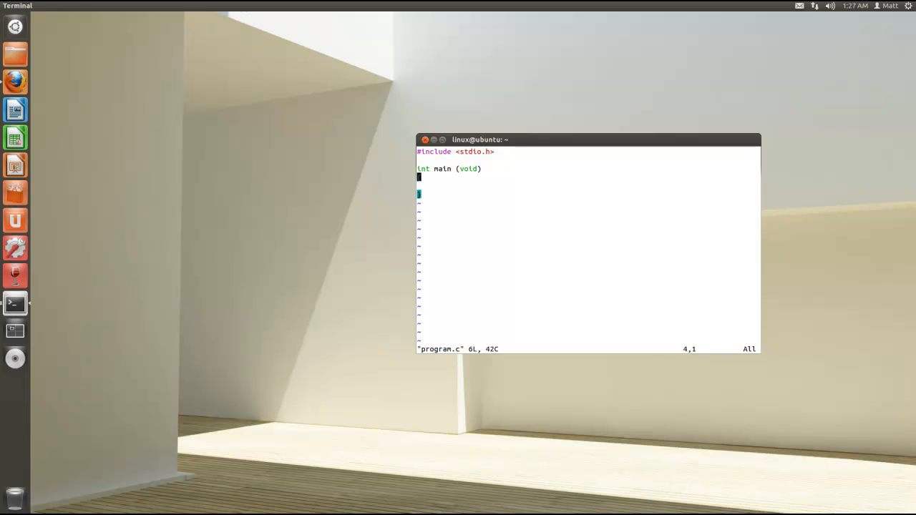
type("{}")
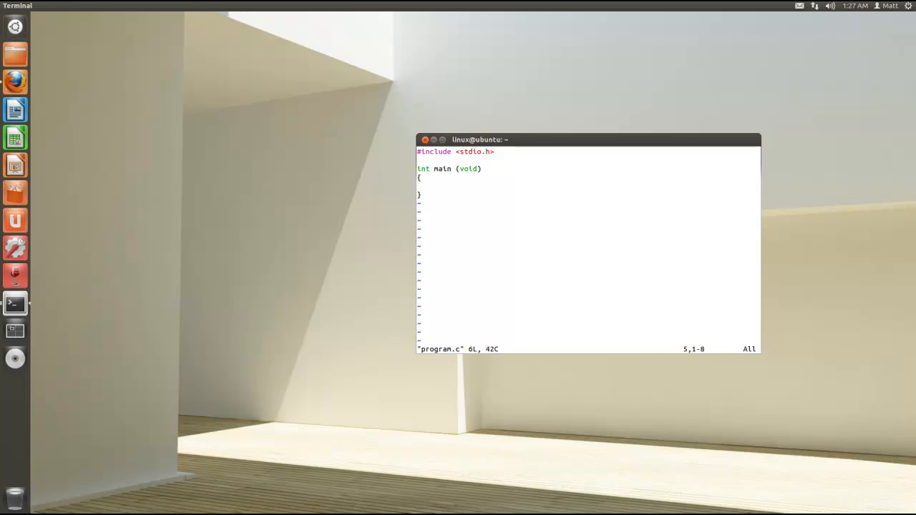
key("i")
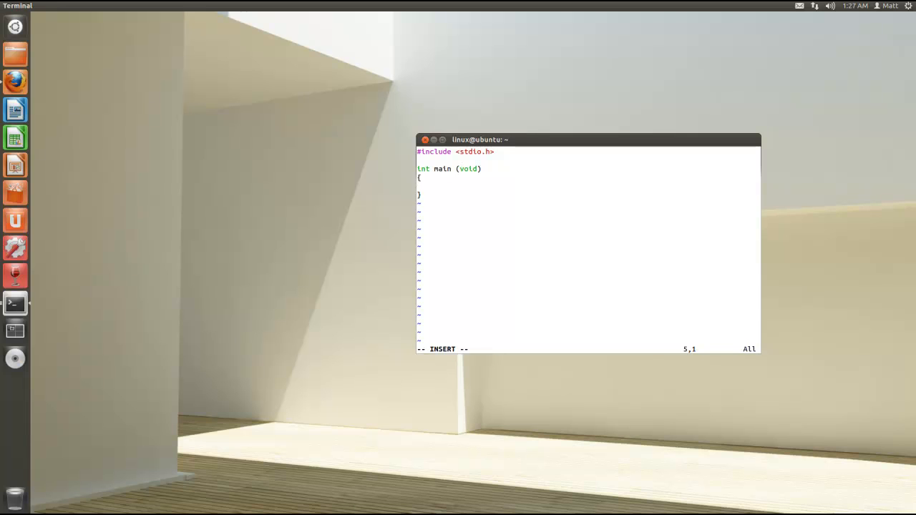
type("printf")
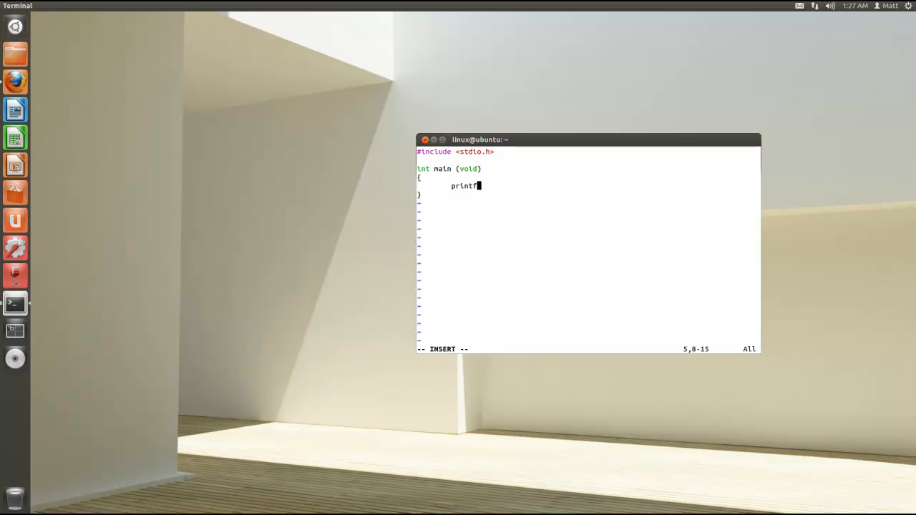
type("(\"He")
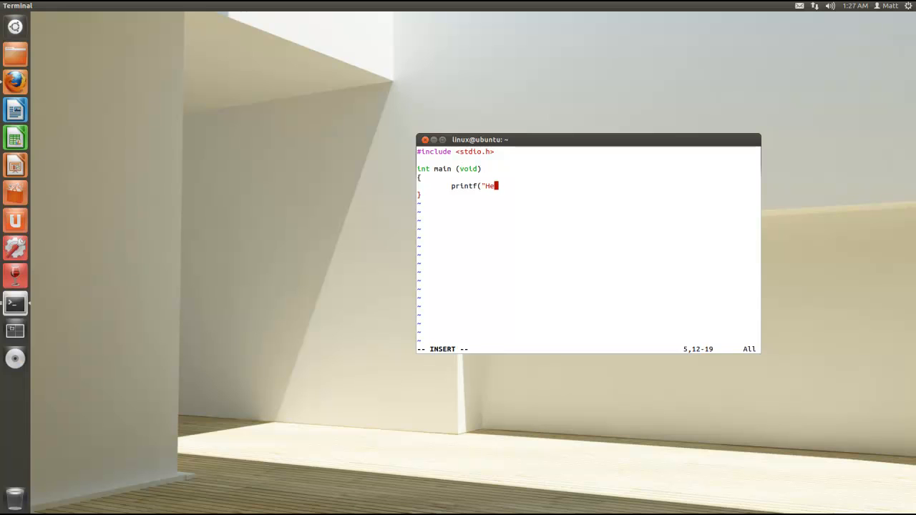
type("llo\");")
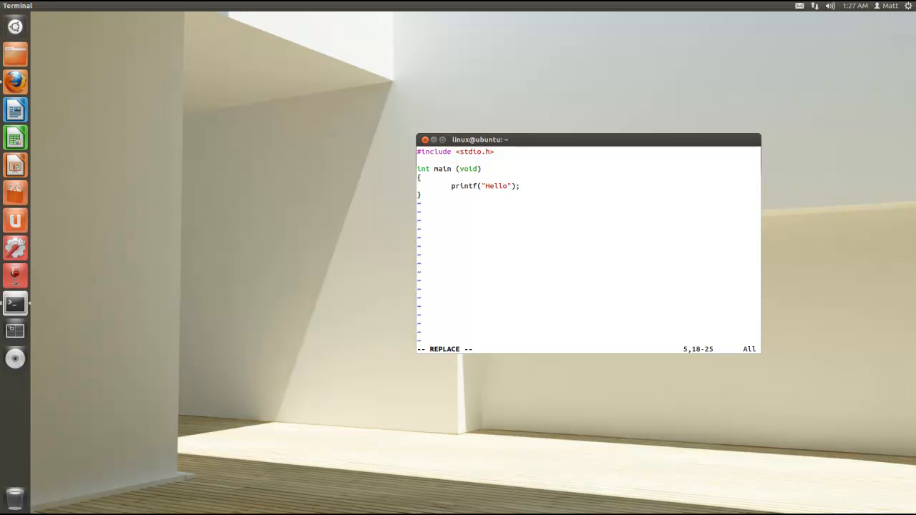
key("i")
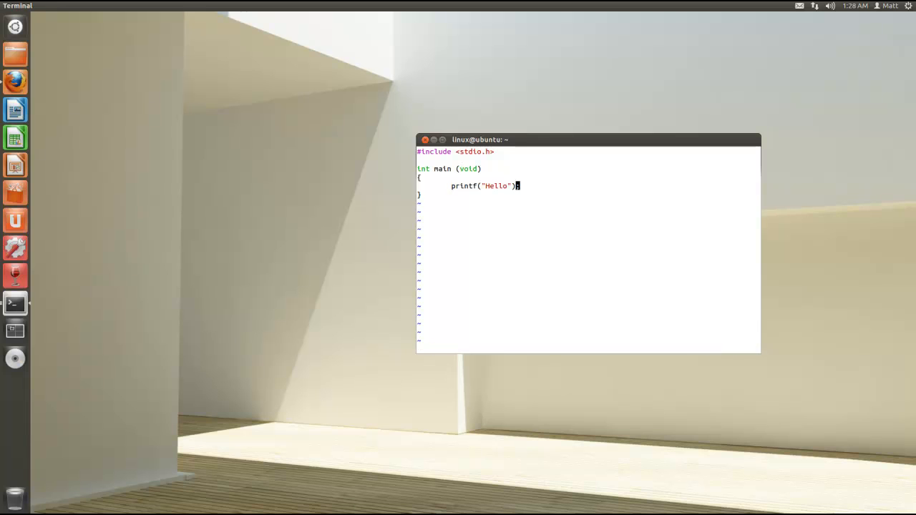
- Write program.c with :w, then exit Vim with :x
type(";")
left_click(588, 348)
type(":")
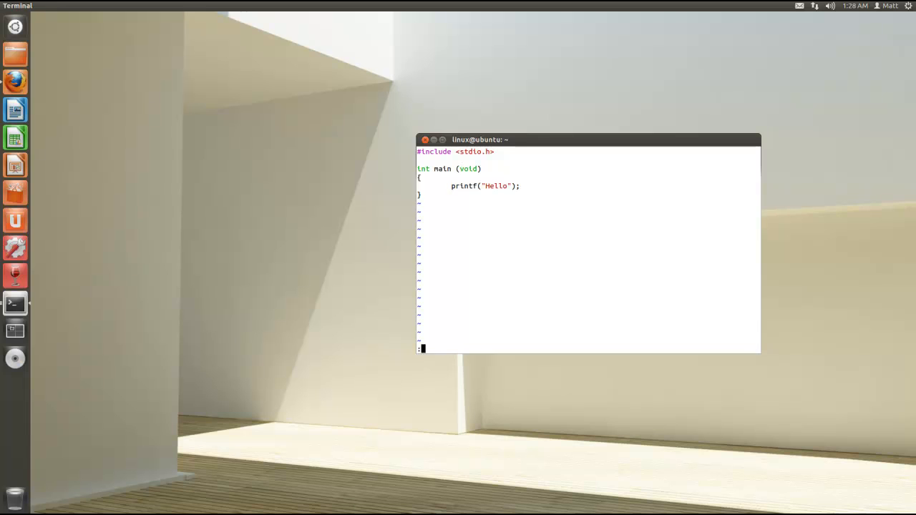
type("w")
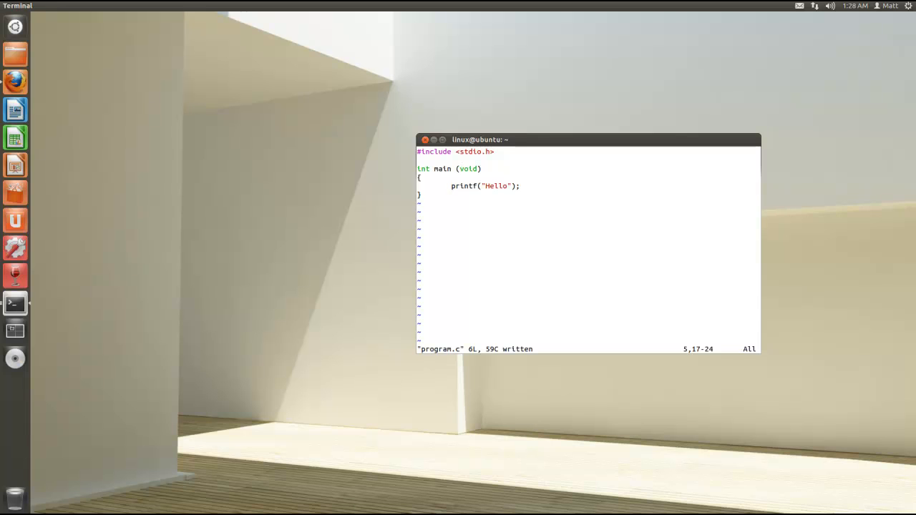
type(":x")
type("cc")
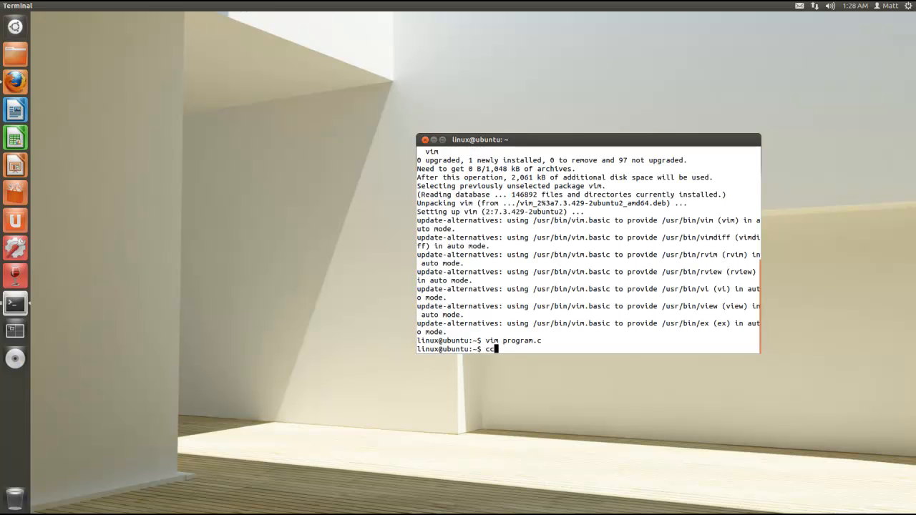
- Compile program.c with cc, run ./a.out to print Hello, and reopen it in Vim
type("program.c")
type("./a.out")
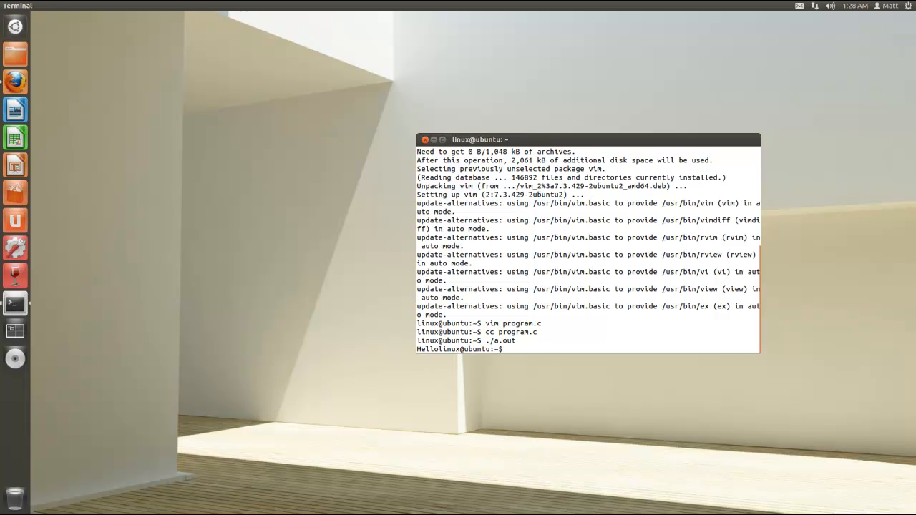
type("vim program.c")
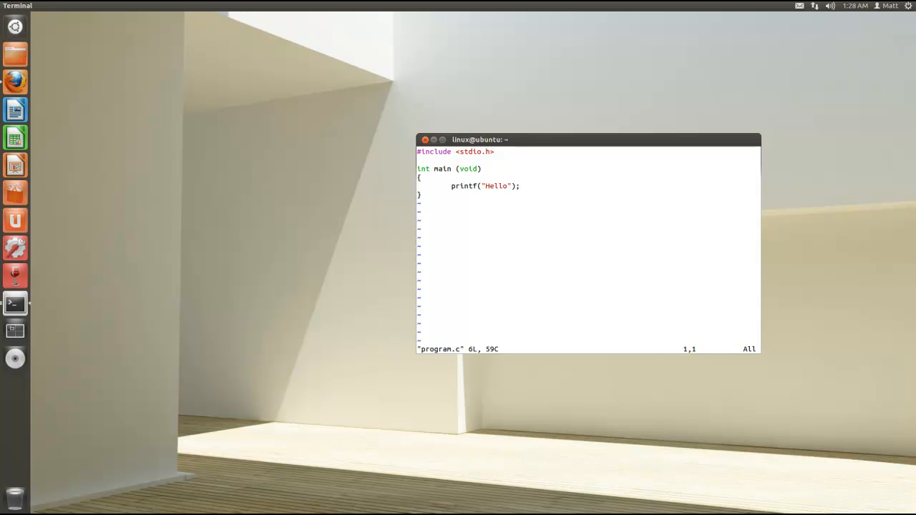
- Run :help to open help.txt in a split above program.c
type(":hel")
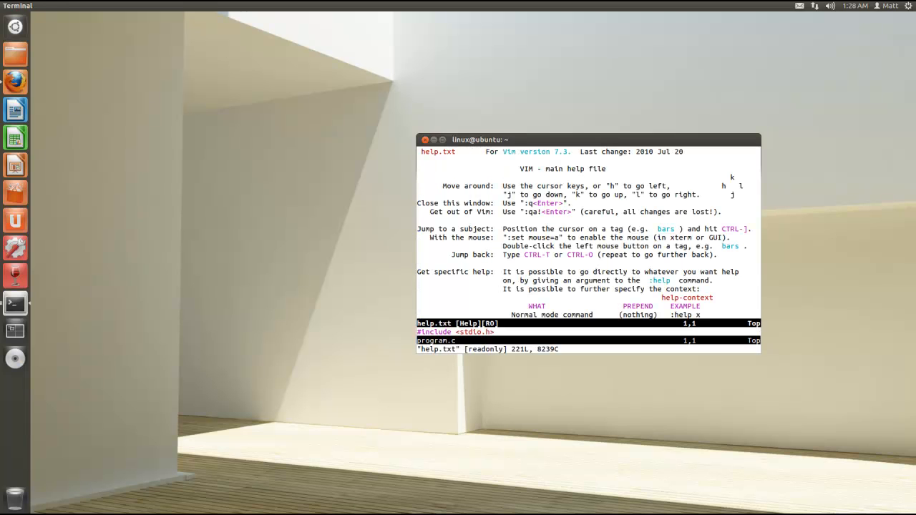
mouse_move(633, 301)
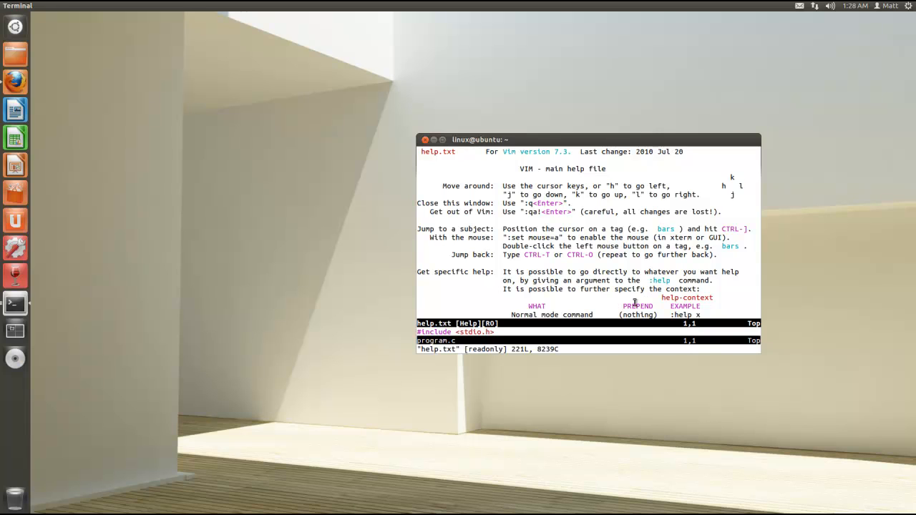
mouse_move(586, 219)
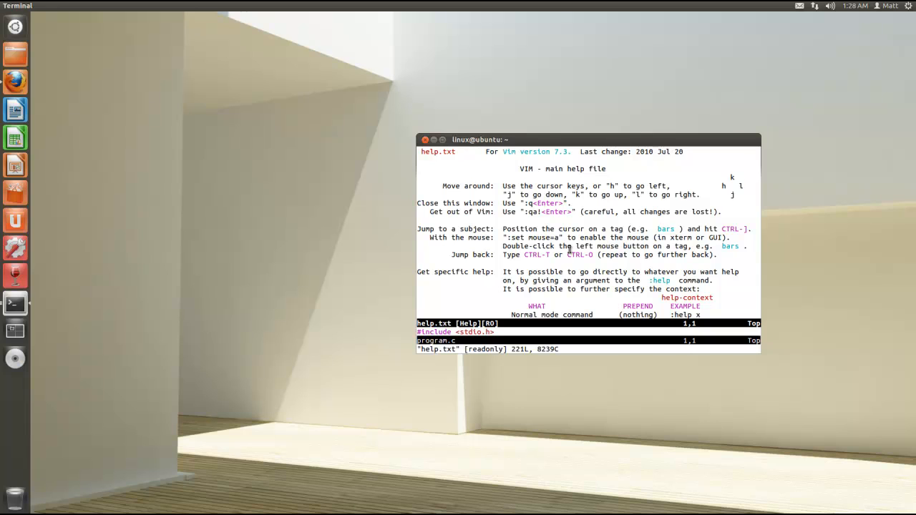
mouse_move(547, 304)
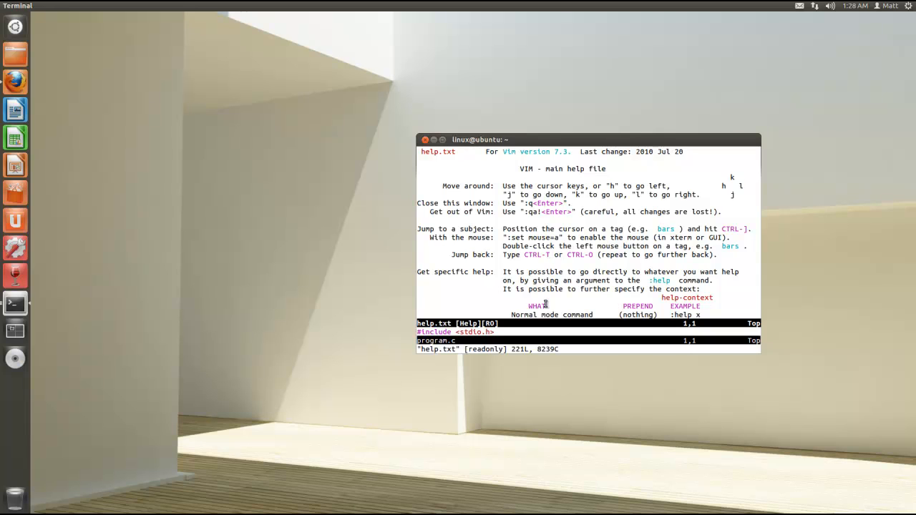
mouse_move(591, 301)
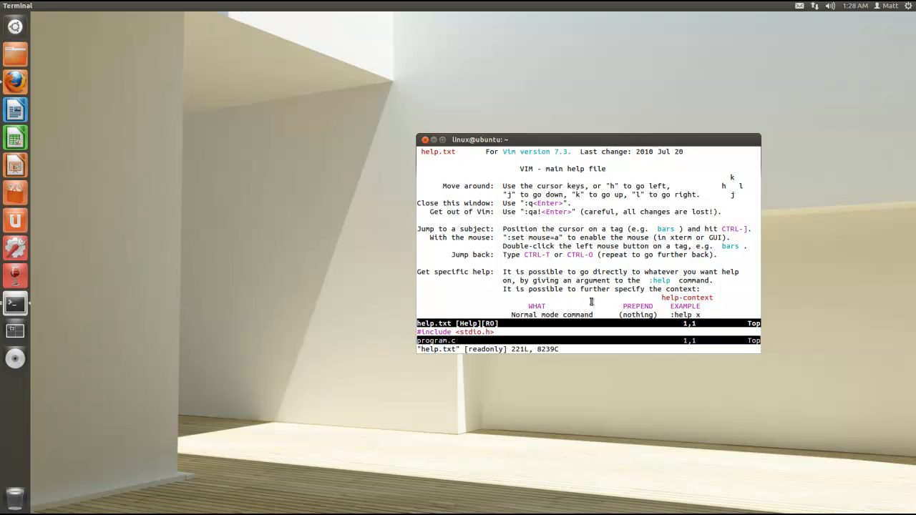